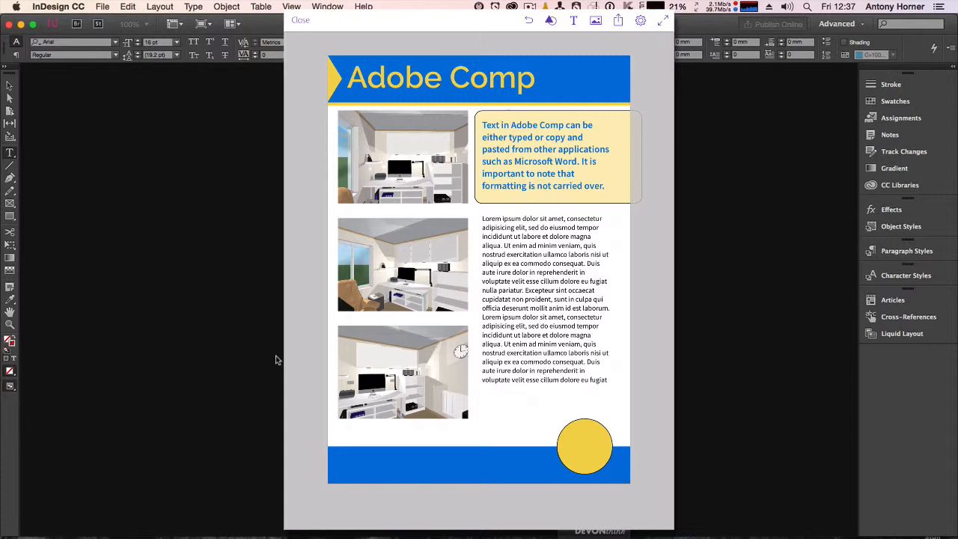
# - Send the Adobe Comp layout to InDesign as a new untitled document with heading, photos and text
pyautogui.click(619, 21)
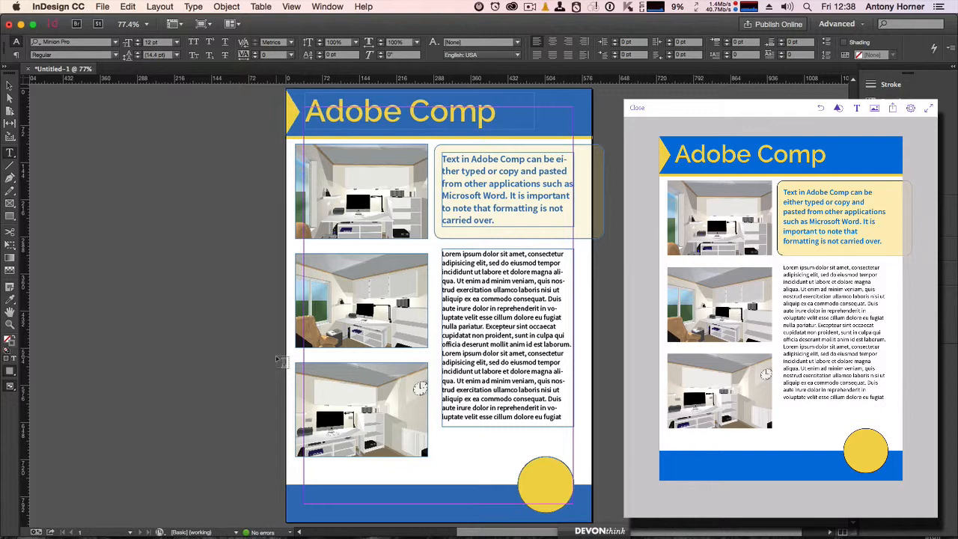
pyautogui.moveTo(566, 84)
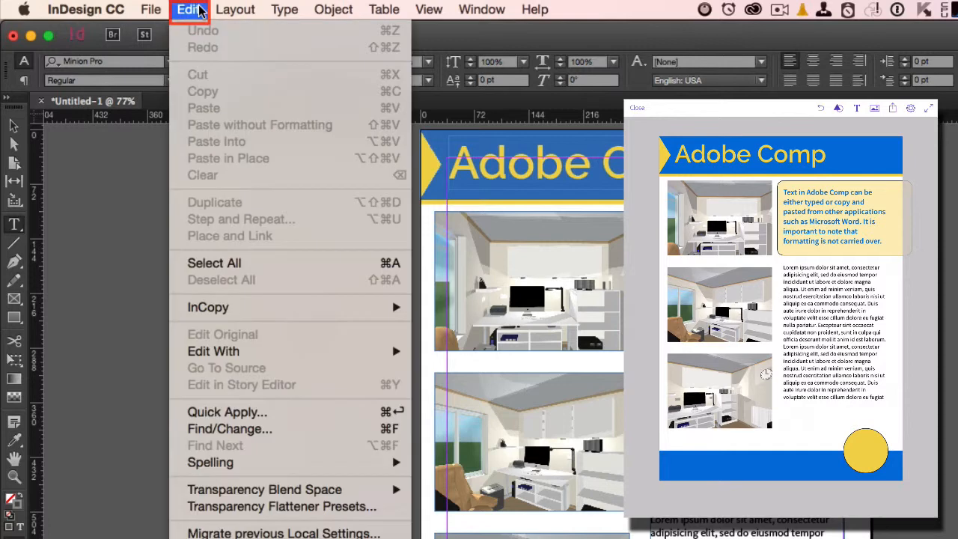
pyautogui.moveTo(241, 159)
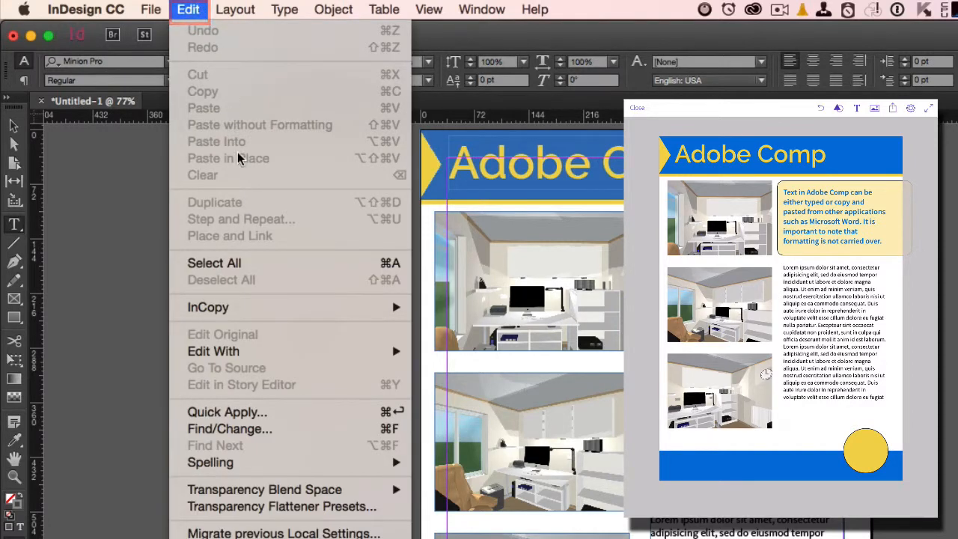
pyautogui.moveTo(263, 488)
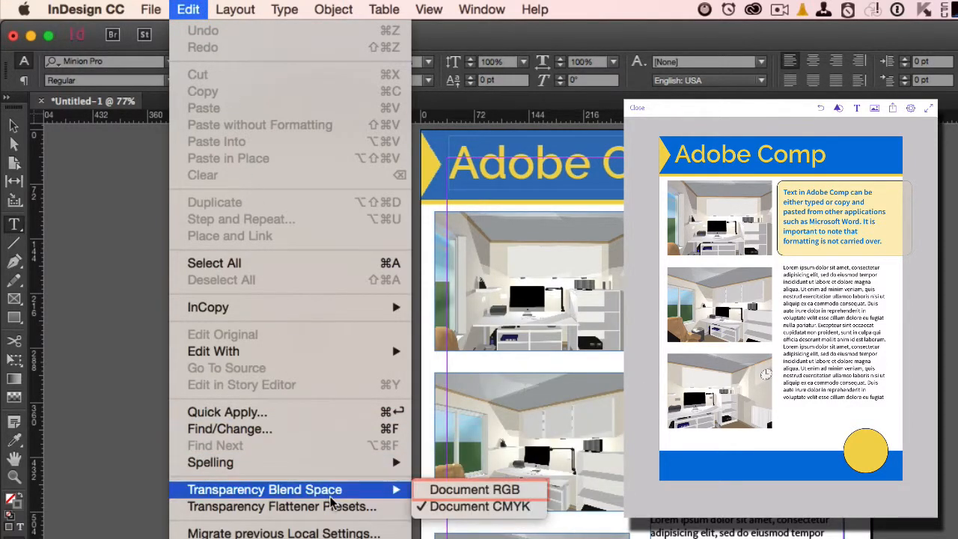
pyautogui.moveTo(474, 488)
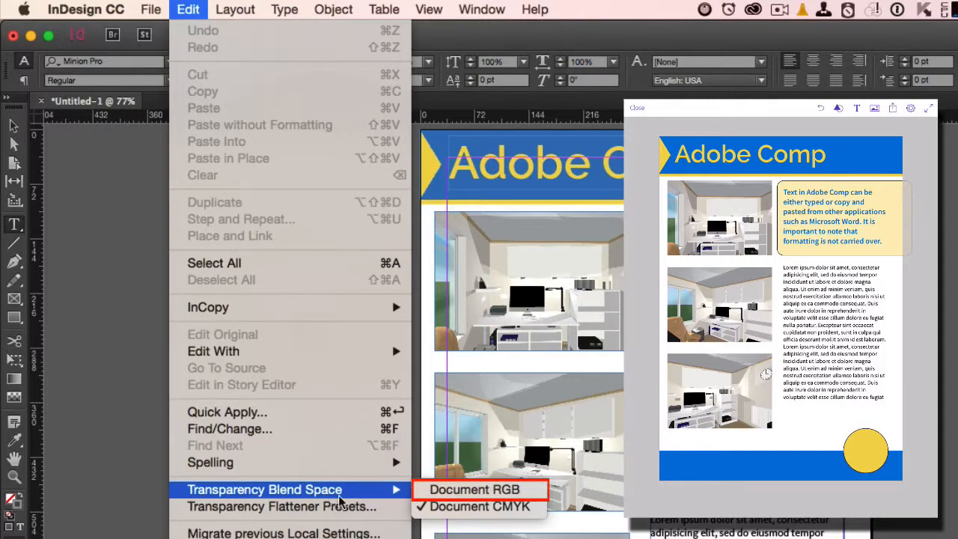